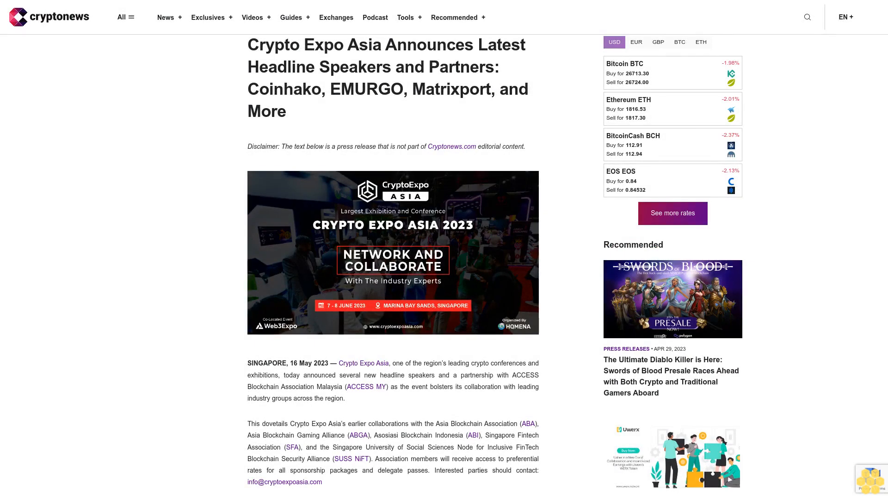
pyautogui.scroll(-3)
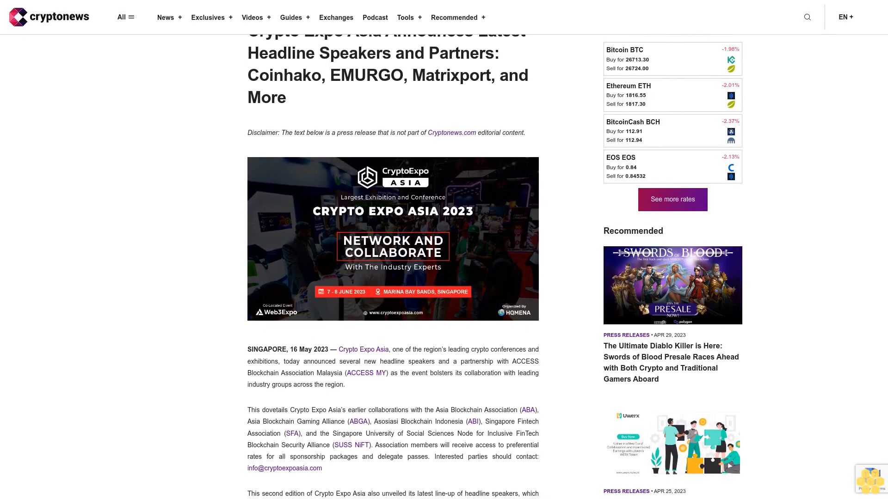
pyautogui.scroll(-3)
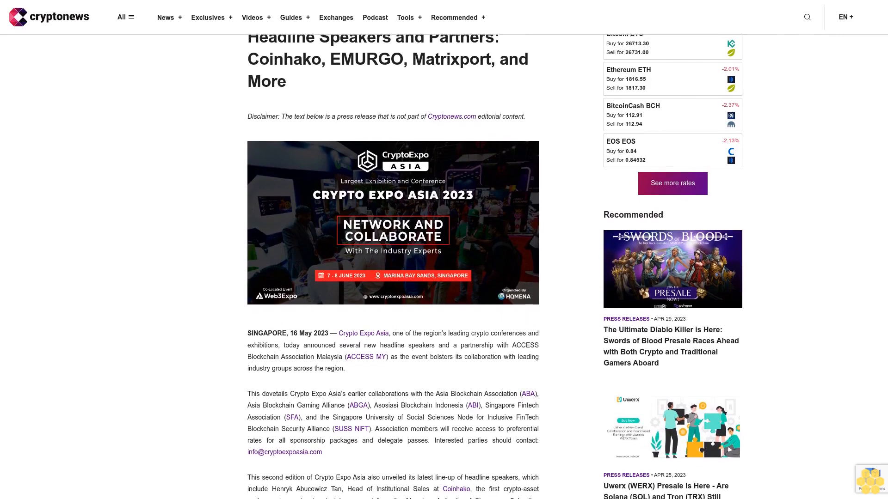
pyautogui.scroll(-3)
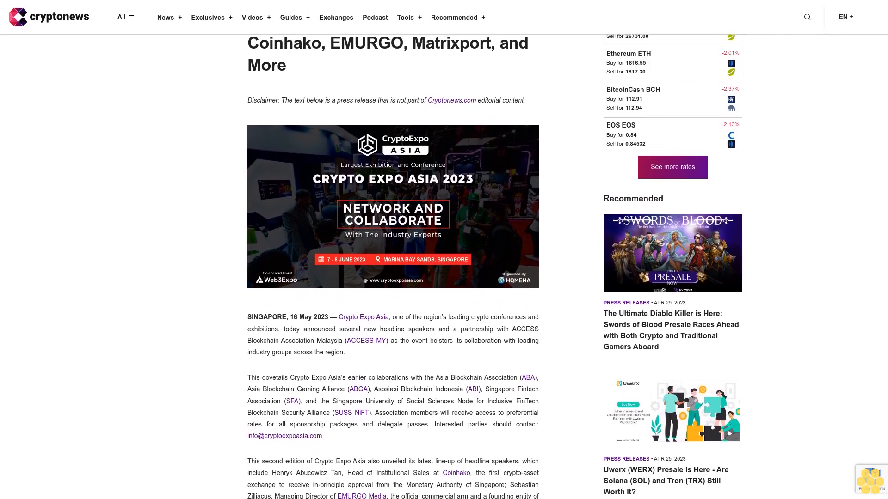
pyautogui.scroll(-3)
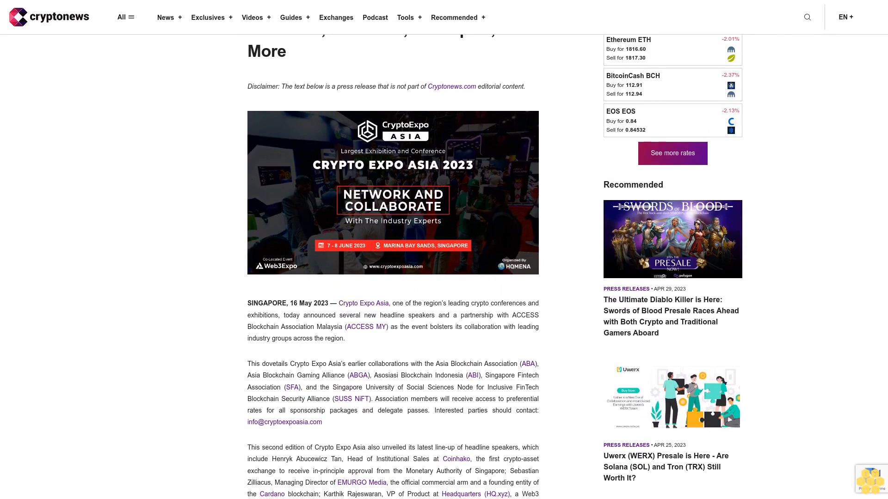
pyautogui.scroll(-3)
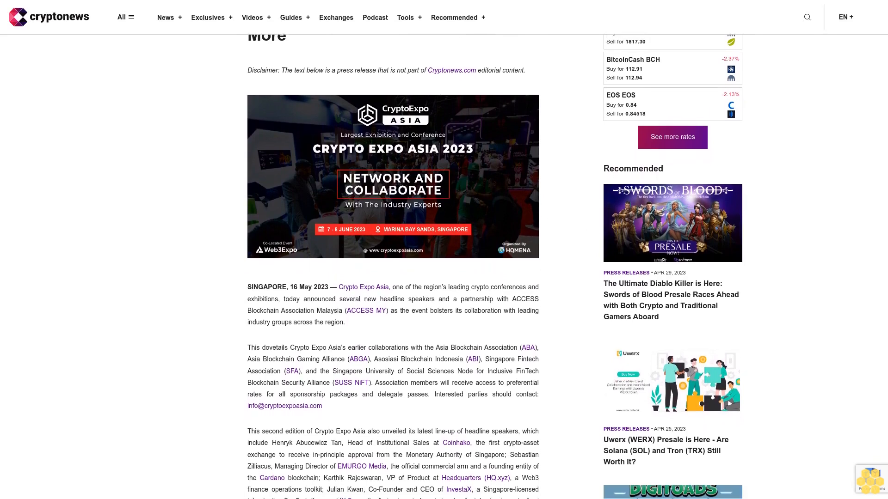
pyautogui.scroll(-3)
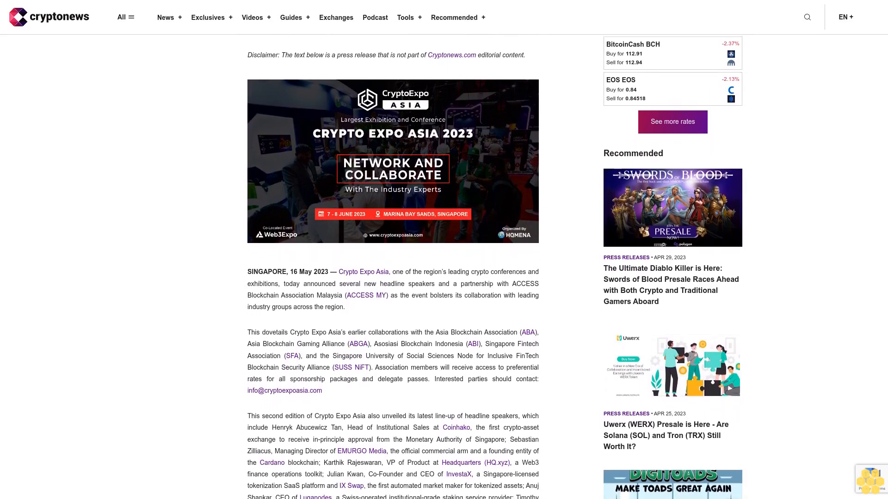
pyautogui.scroll(-3)
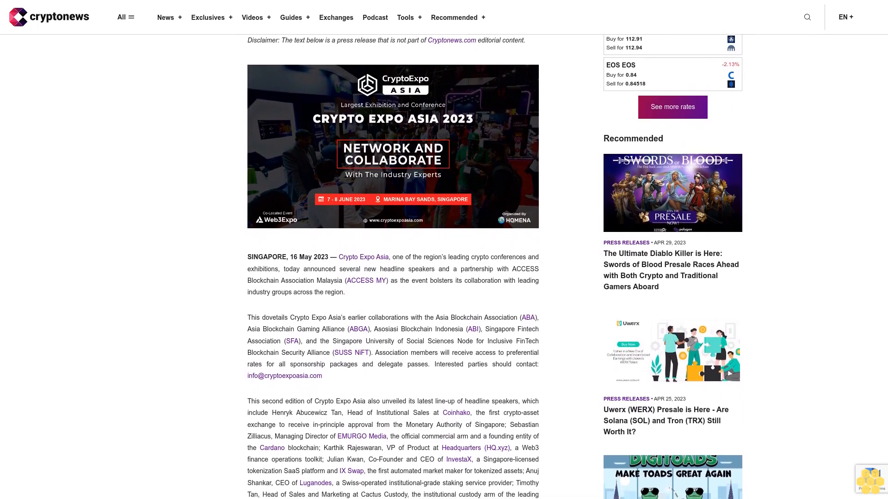
pyautogui.scroll(-3)
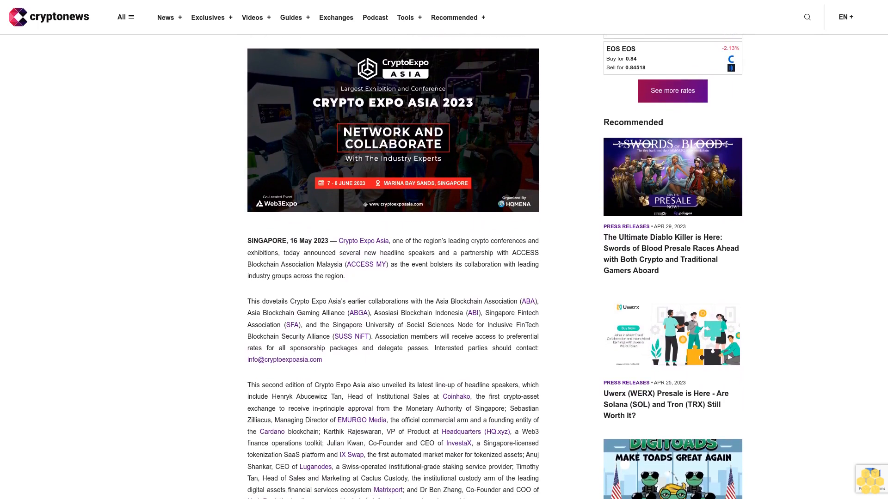
pyautogui.scroll(-3)
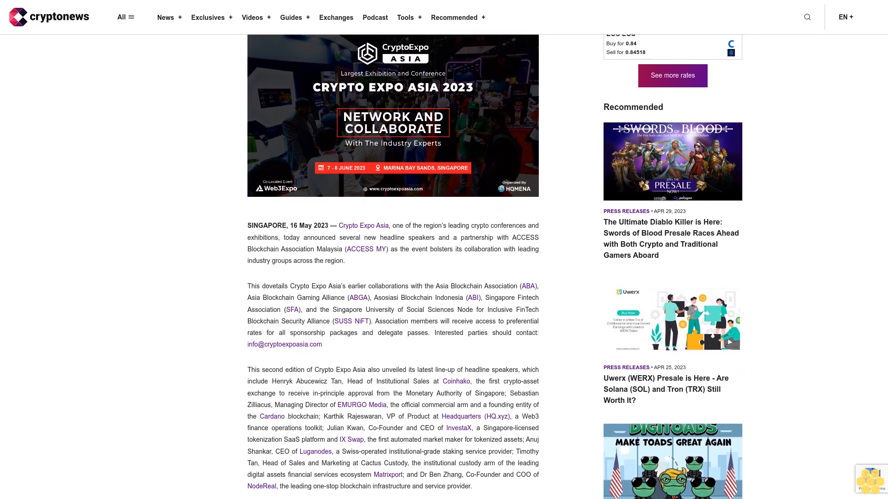
pyautogui.scroll(-3)
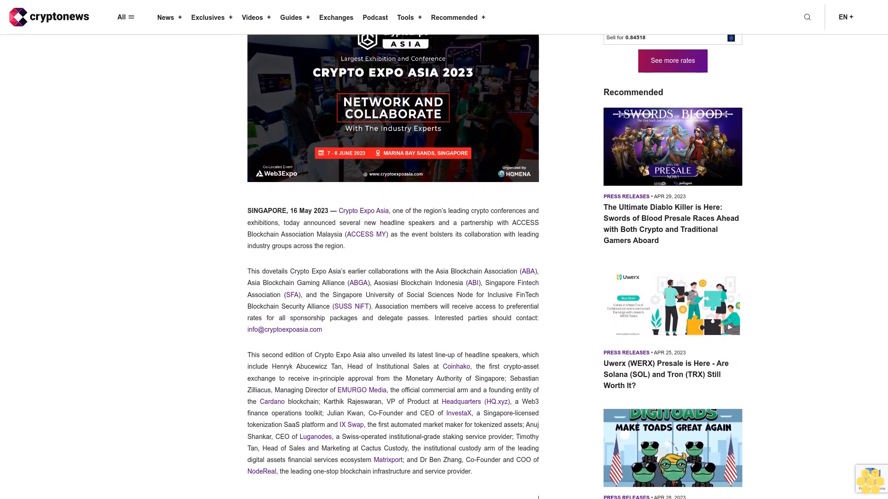
pyautogui.scroll(-3)
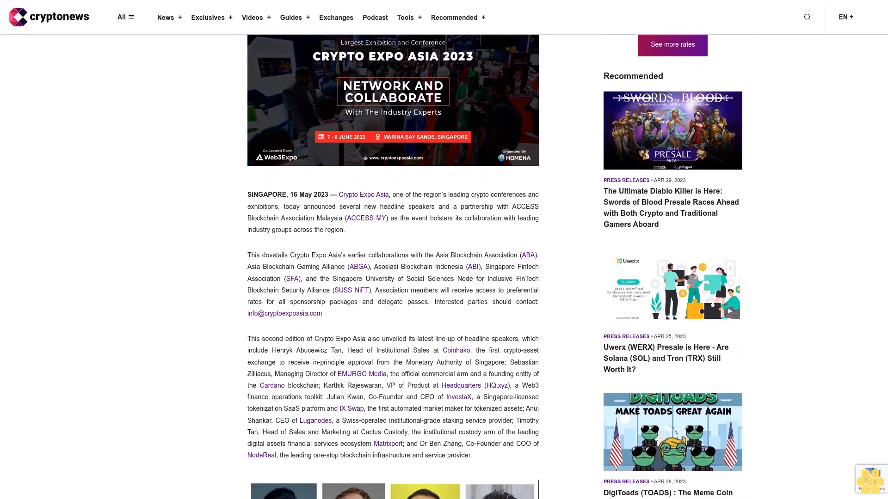
pyautogui.scroll(-3)
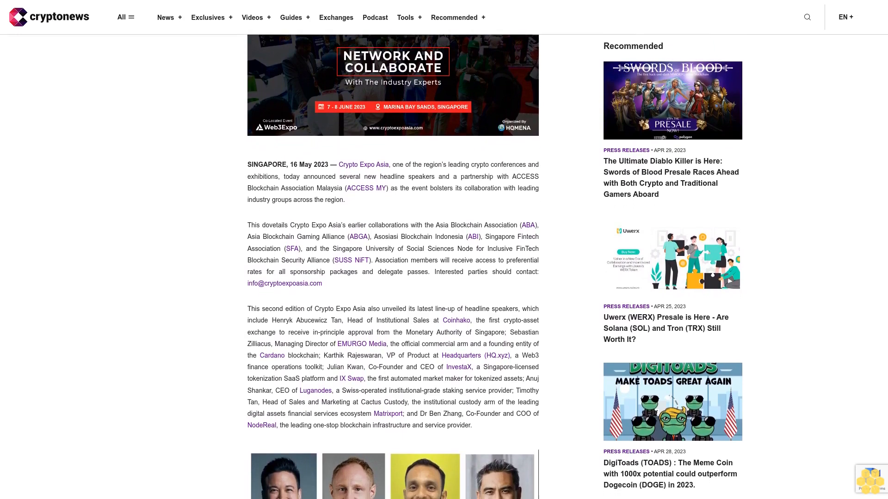
pyautogui.scroll(-3)
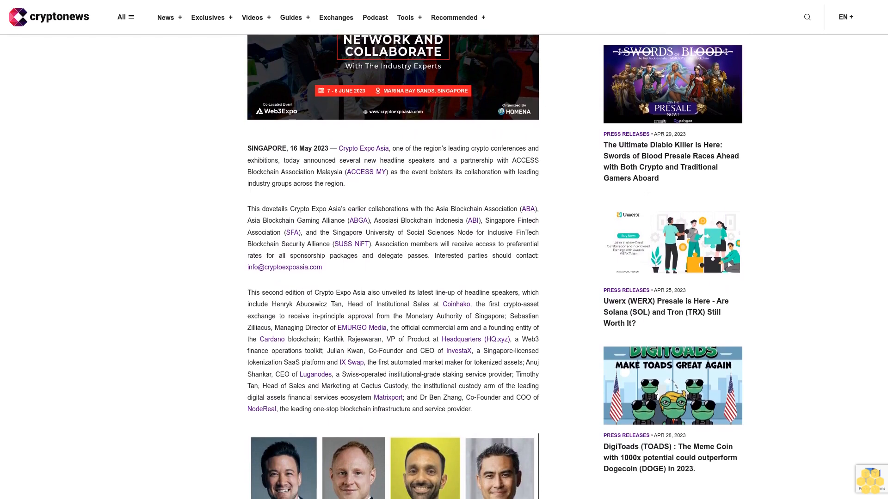
pyautogui.scroll(-3)
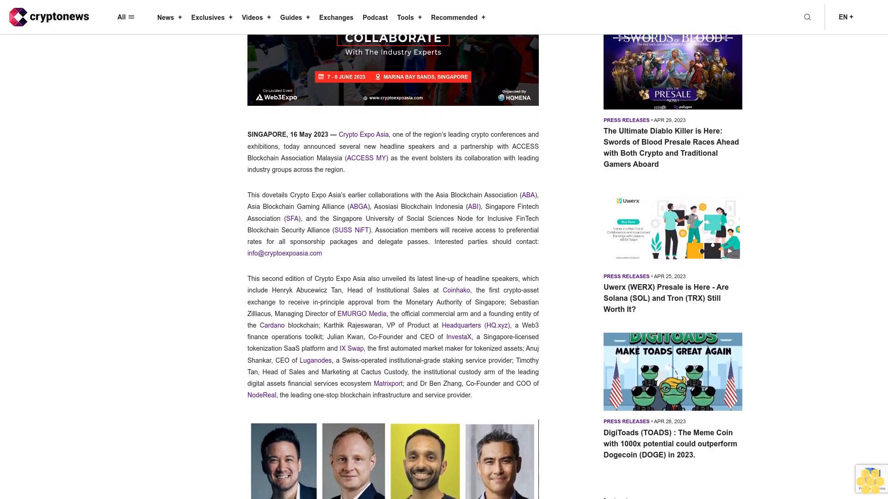
pyautogui.scroll(-3)
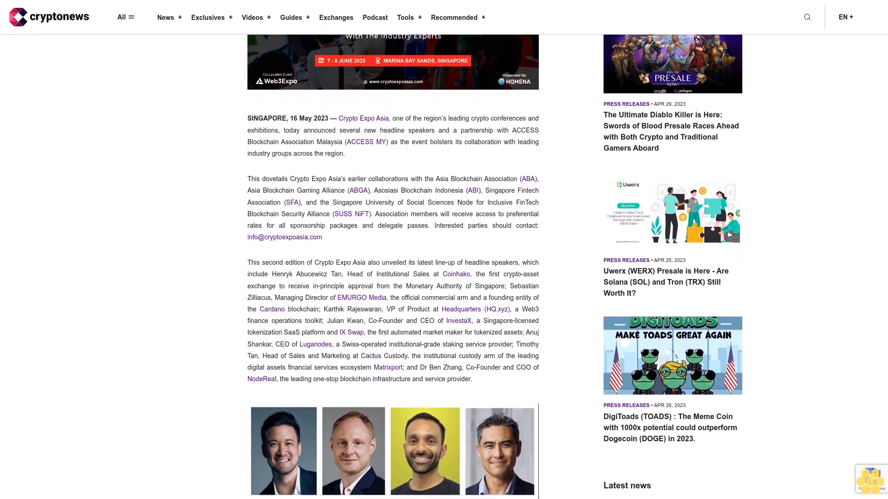
pyautogui.scroll(-3)
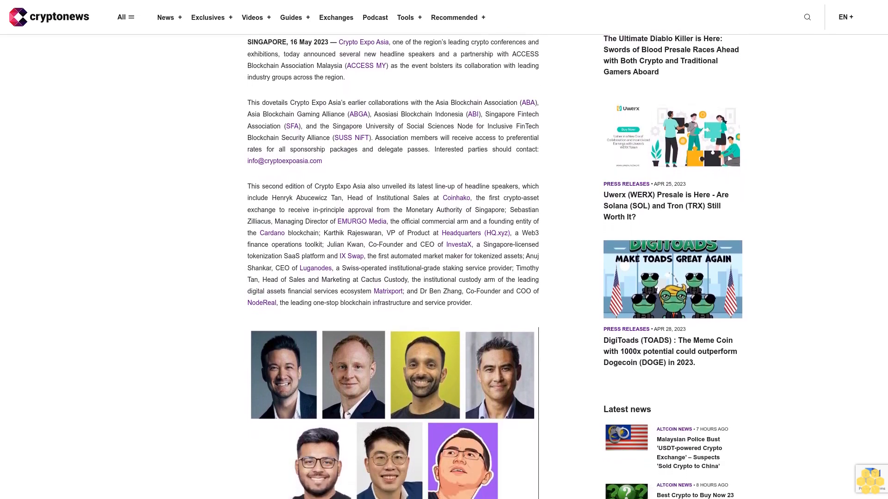
pyautogui.scroll(-3)
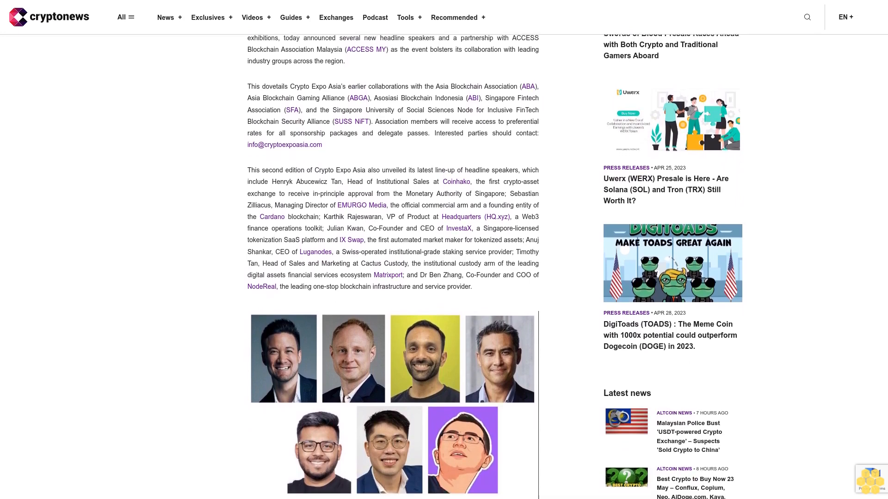
pyautogui.scroll(-3)
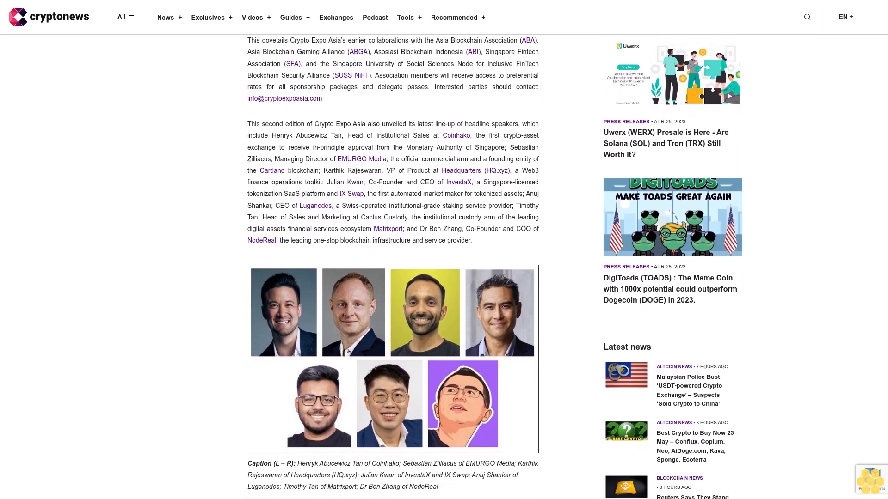
pyautogui.scroll(-3)
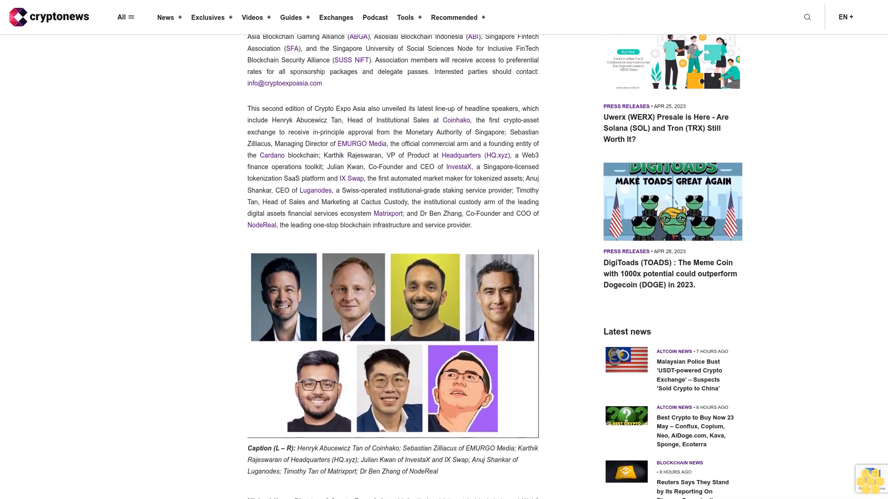
pyautogui.scroll(-3)
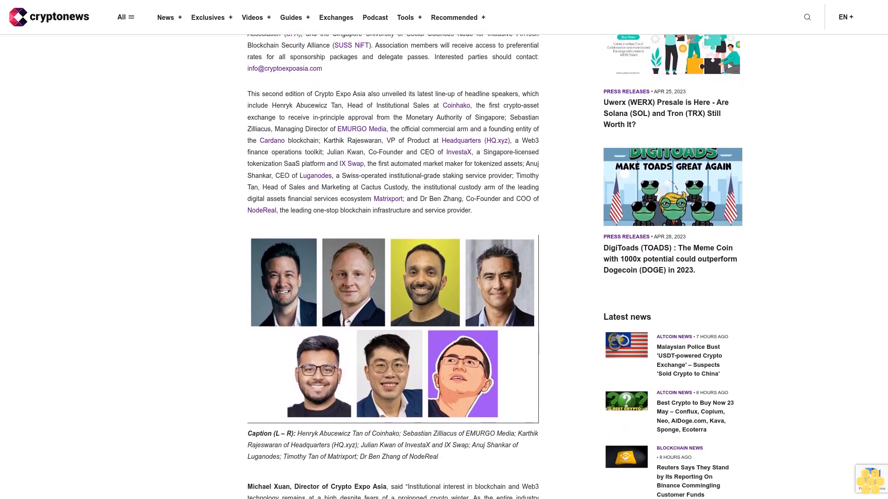
pyautogui.scroll(-3)
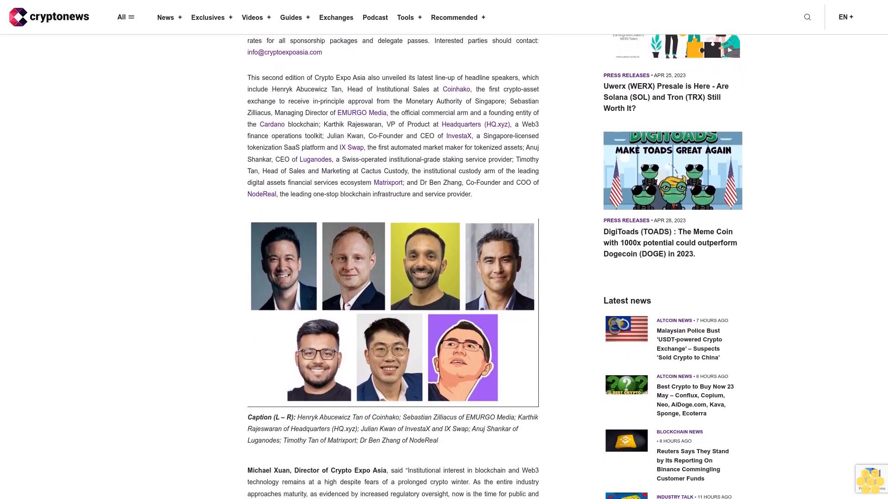
pyautogui.scroll(-3)
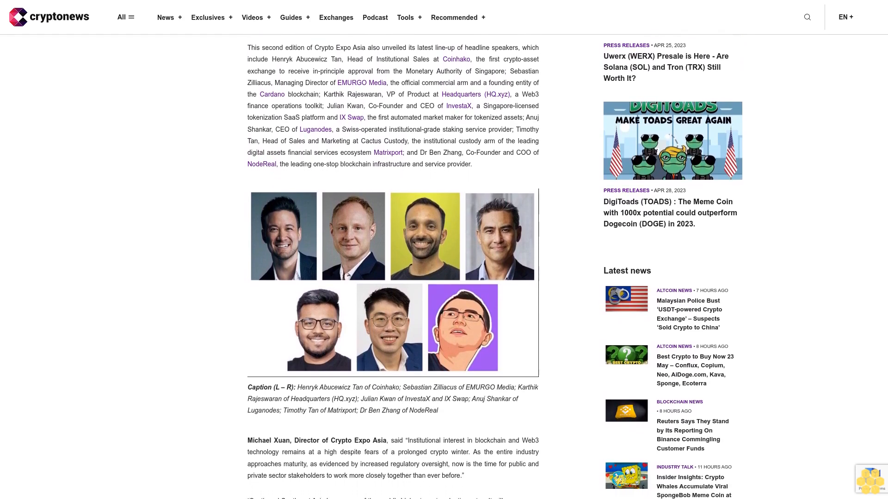
pyautogui.scroll(-3)
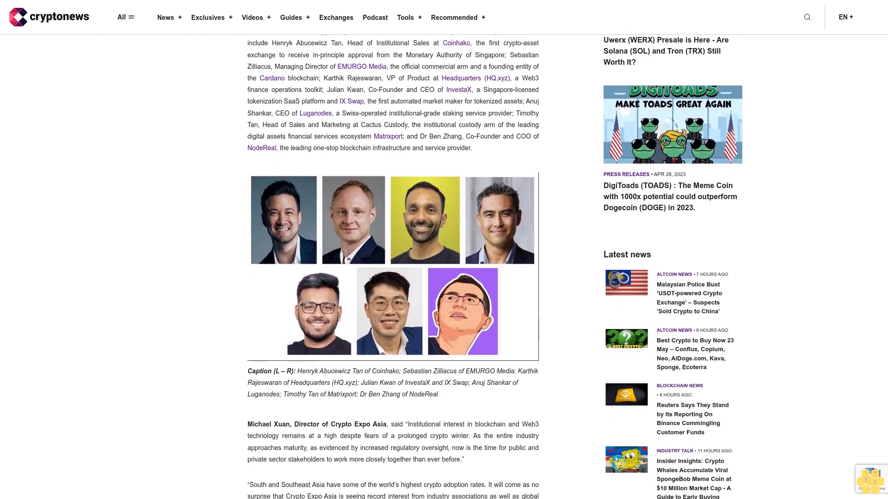
pyautogui.scroll(-3)
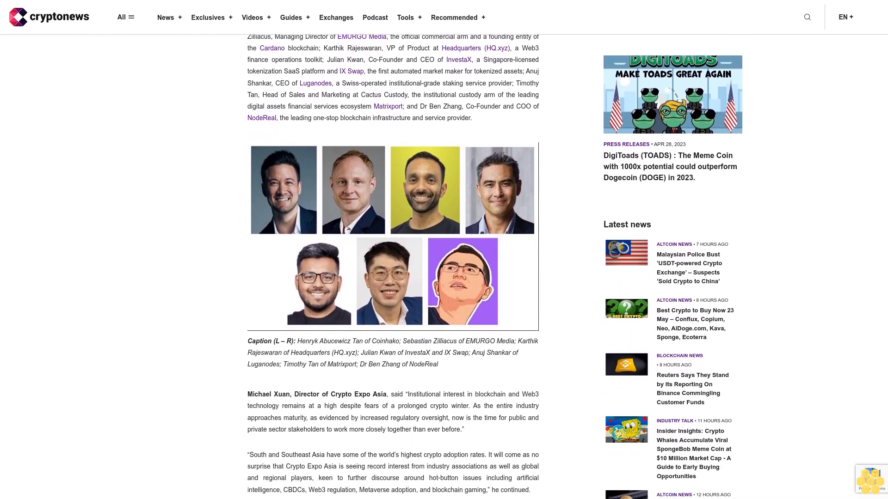
pyautogui.scroll(-3)
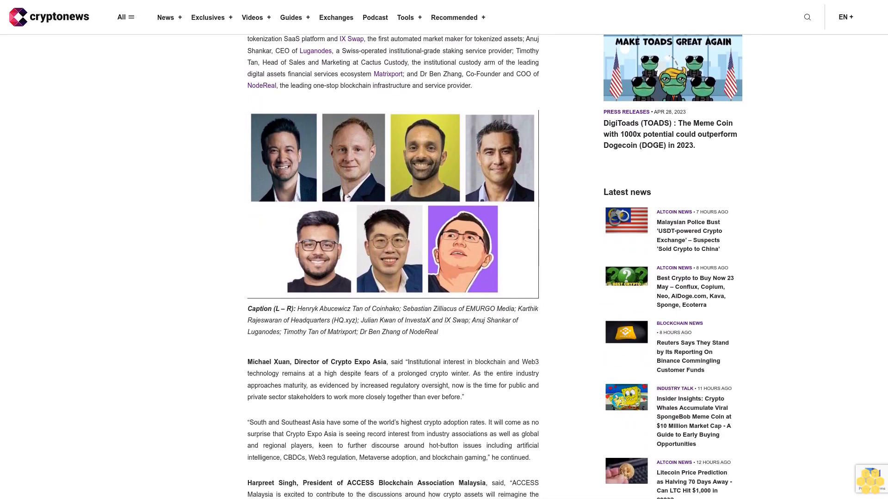
pyautogui.scroll(-3)
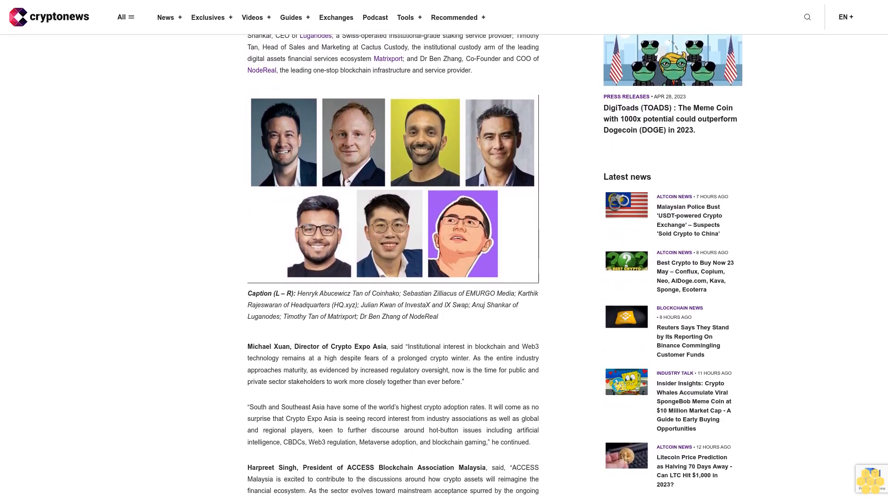
pyautogui.scroll(-3)
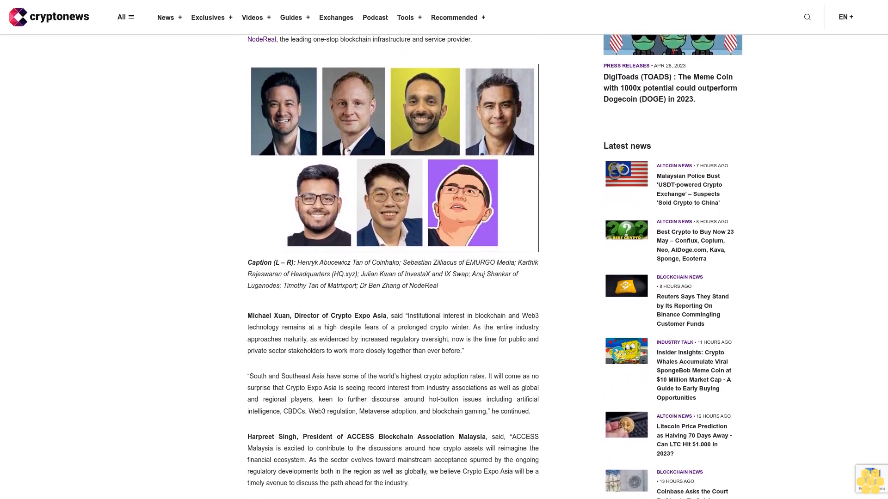
pyautogui.scroll(-3)
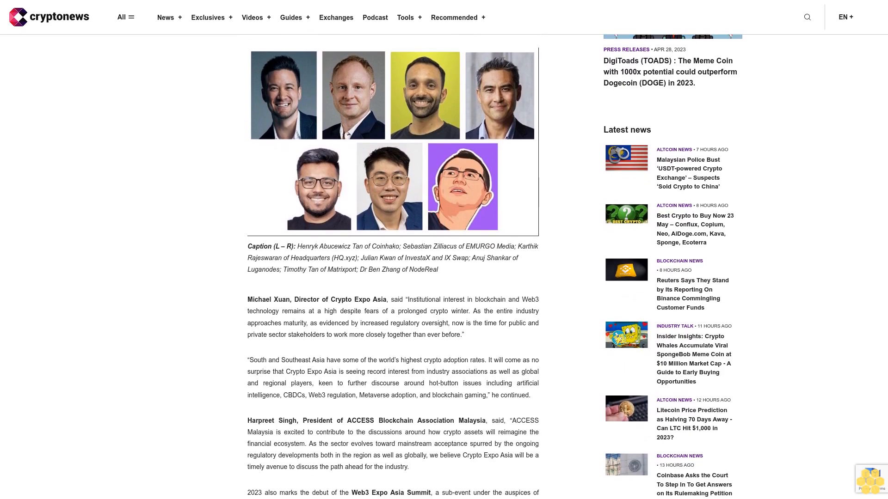
pyautogui.scroll(-3)
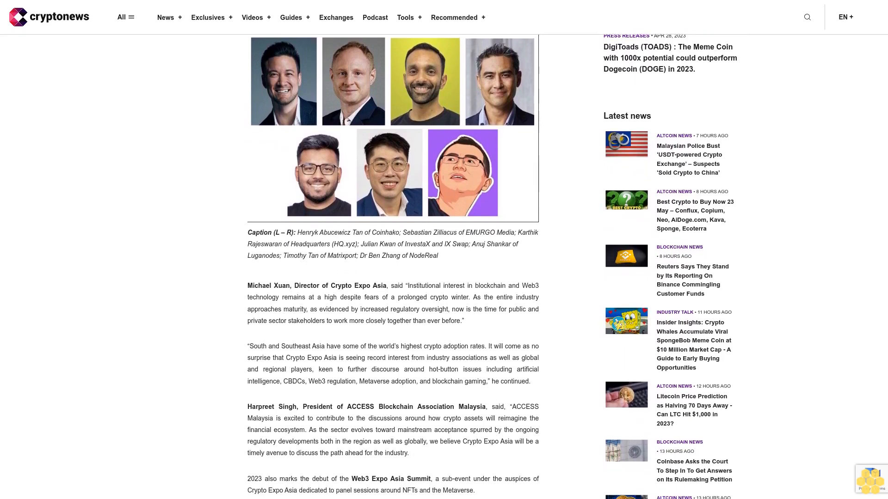
pyautogui.scroll(-3)
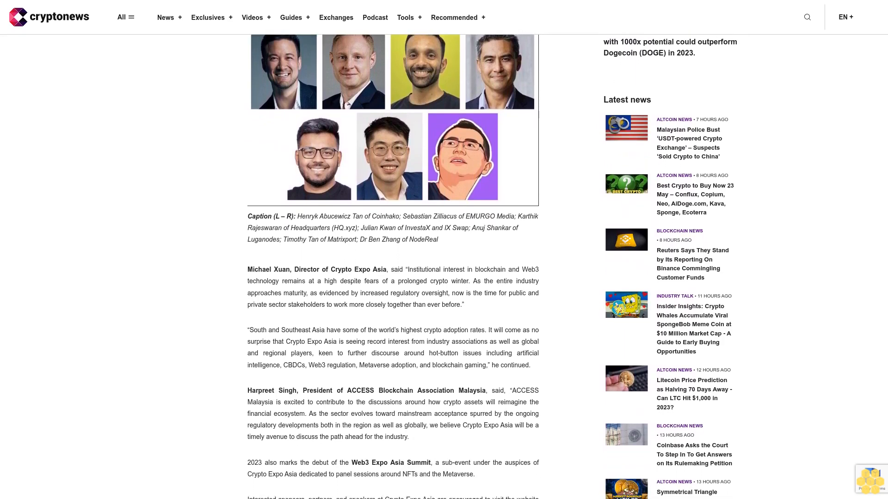
pyautogui.scroll(-3)
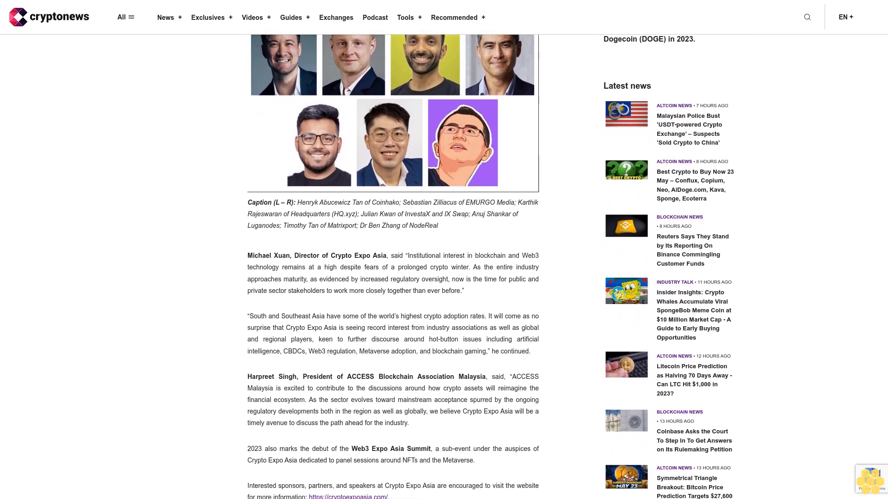
pyautogui.scroll(-3)
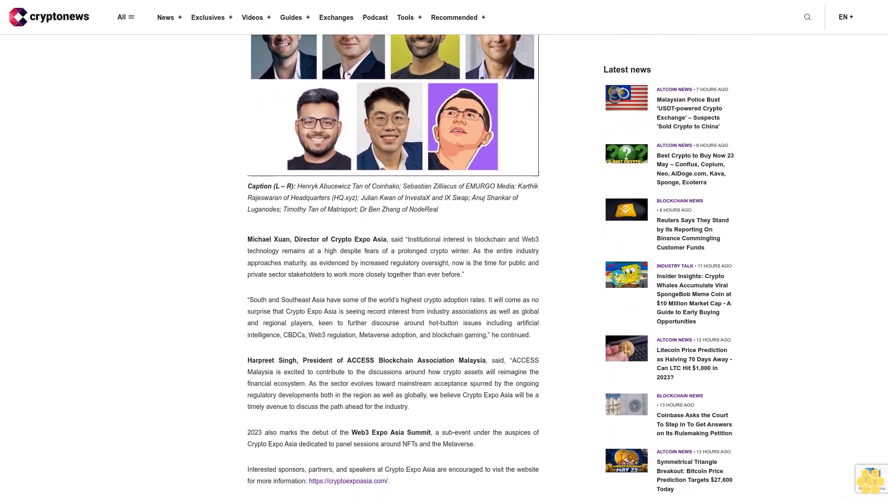
pyautogui.scroll(-3)
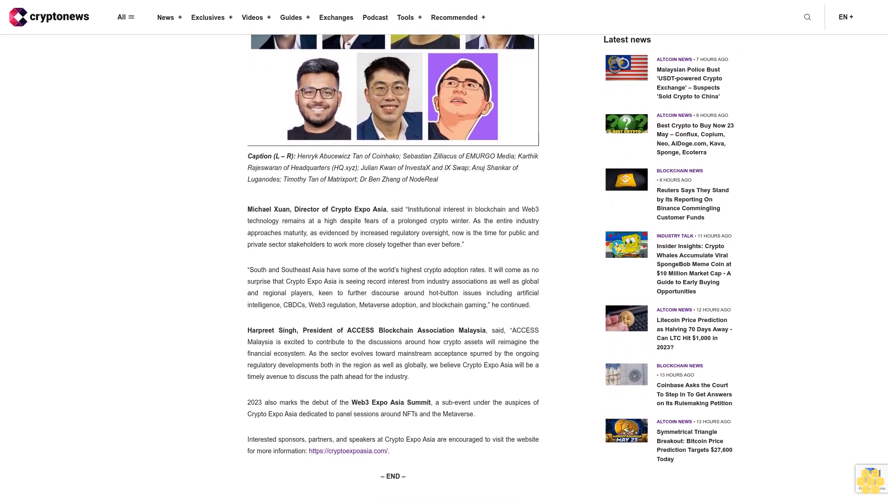
pyautogui.scroll(-3)
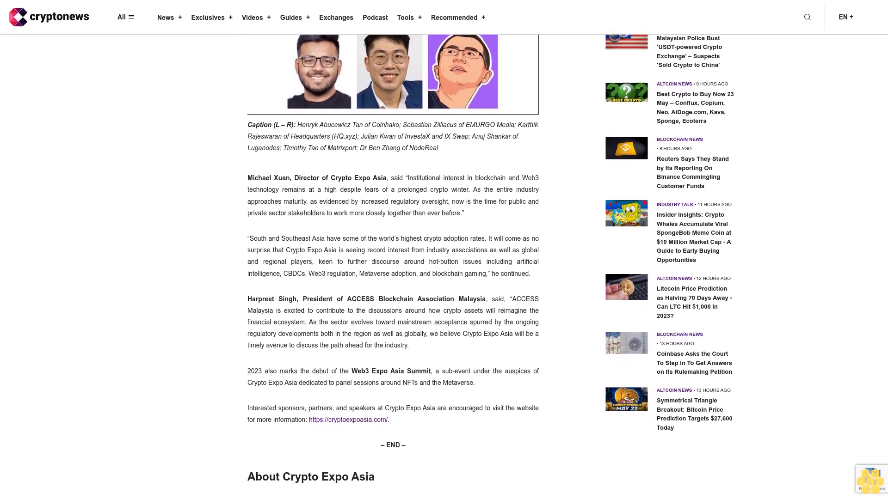
pyautogui.scroll(-3)
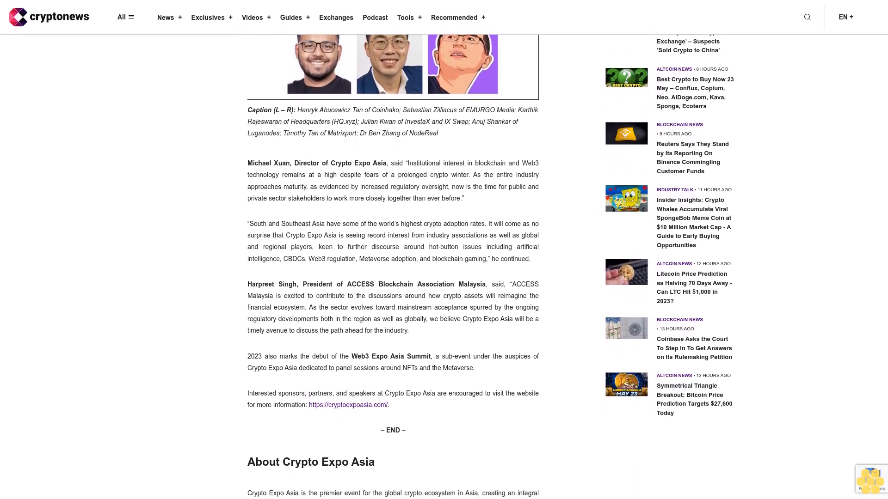
pyautogui.scroll(-3)
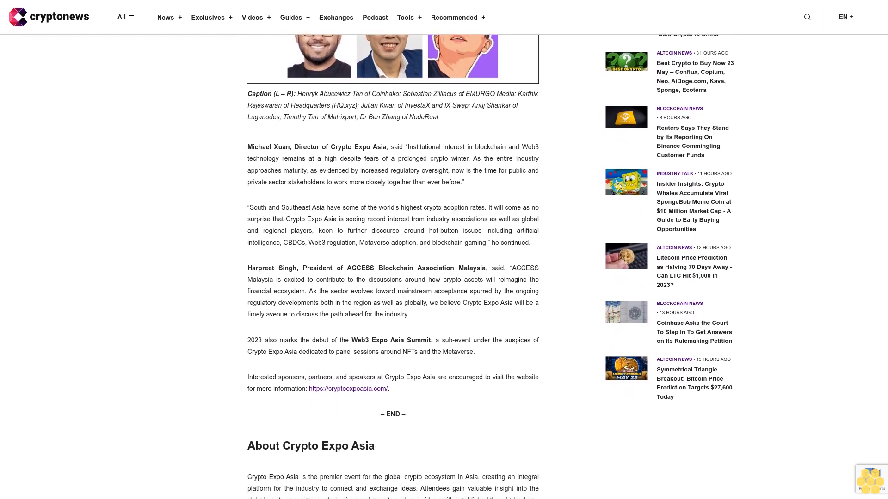
pyautogui.scroll(-3)
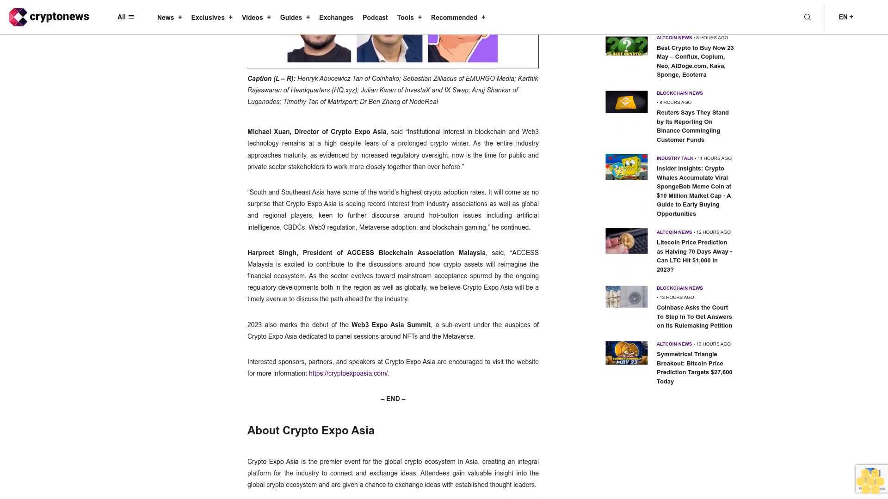
pyautogui.scroll(-3)
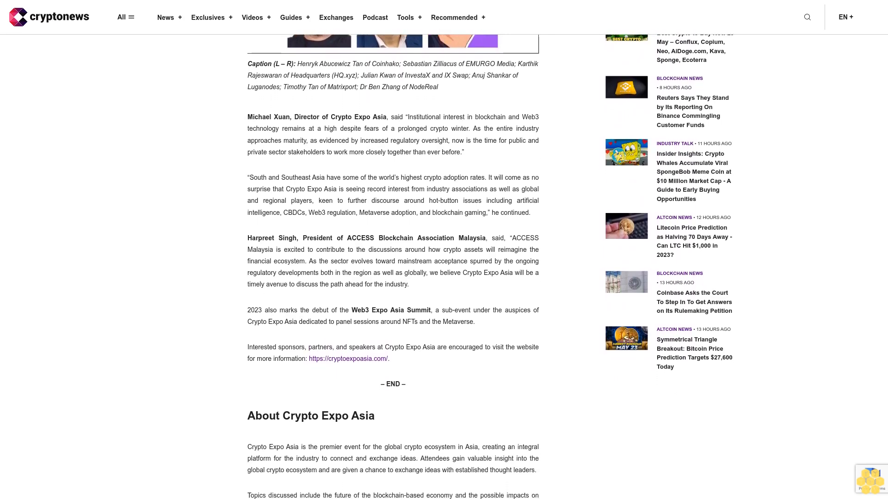
pyautogui.scroll(-3)
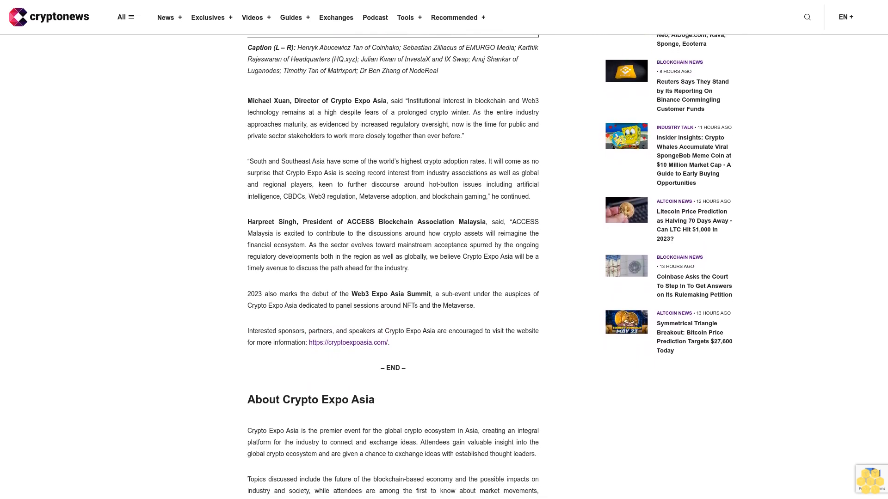
pyautogui.scroll(-3)
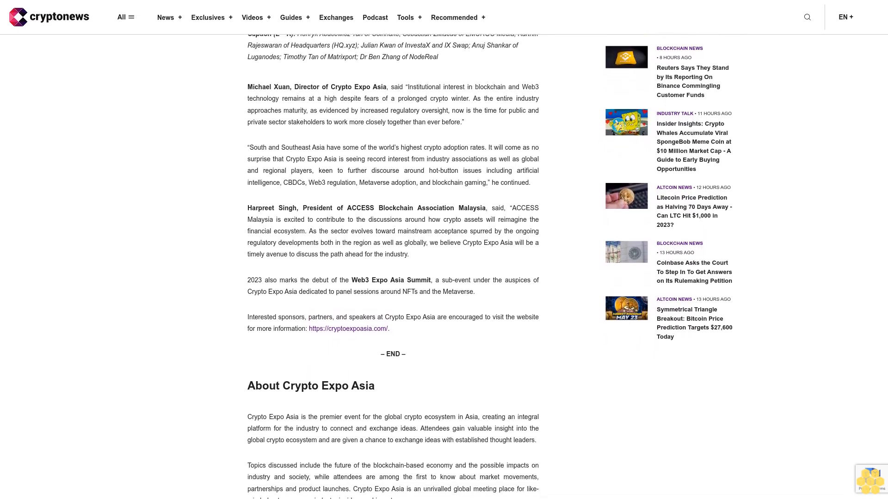
pyautogui.scroll(-3)
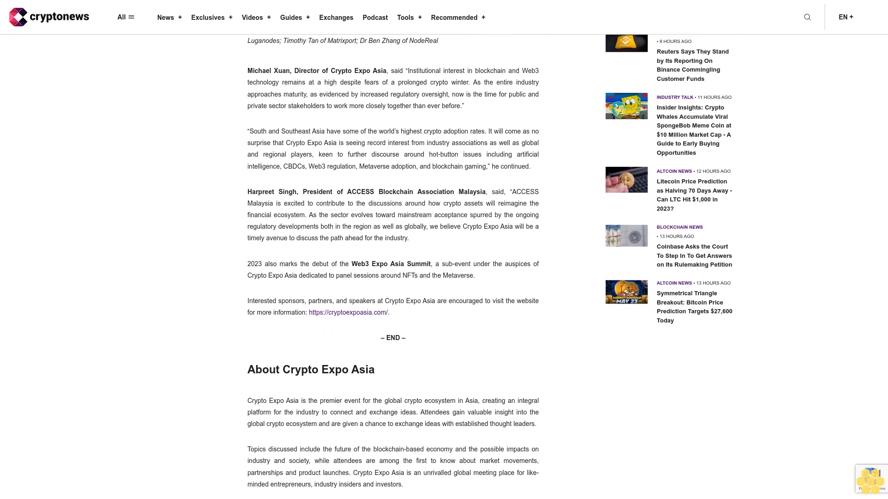
pyautogui.scroll(-3)
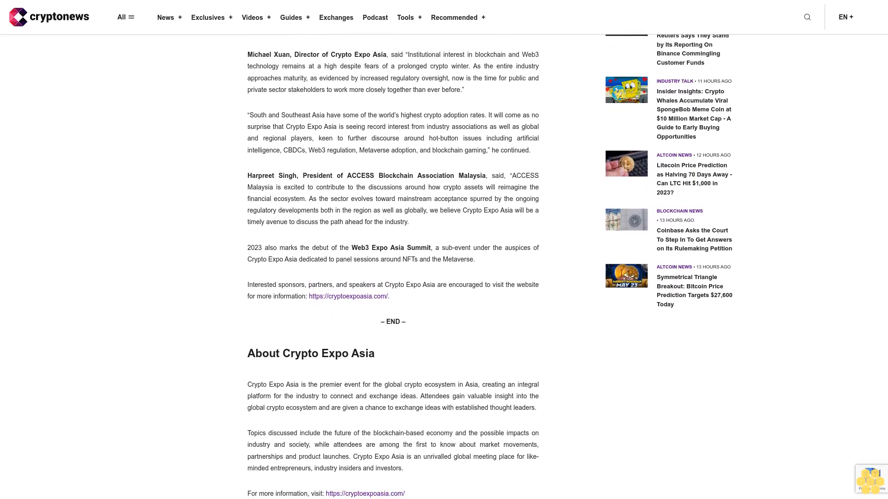
pyautogui.scroll(-3)
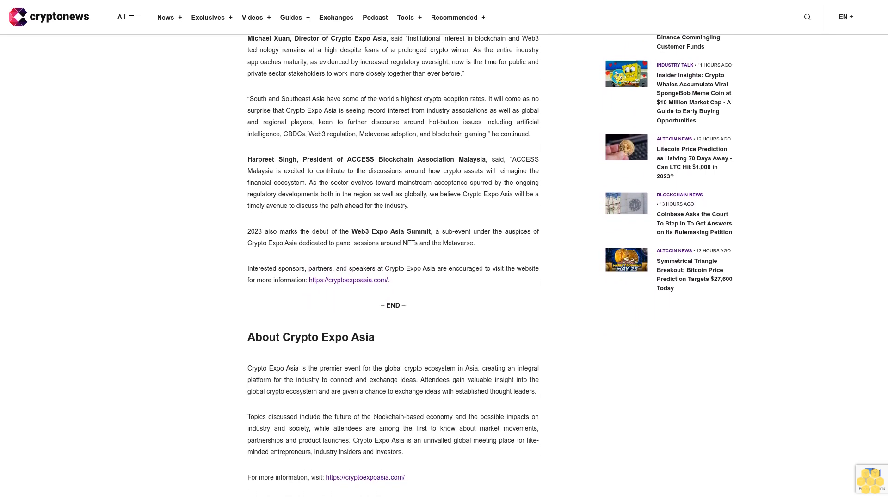
pyautogui.scroll(-3)
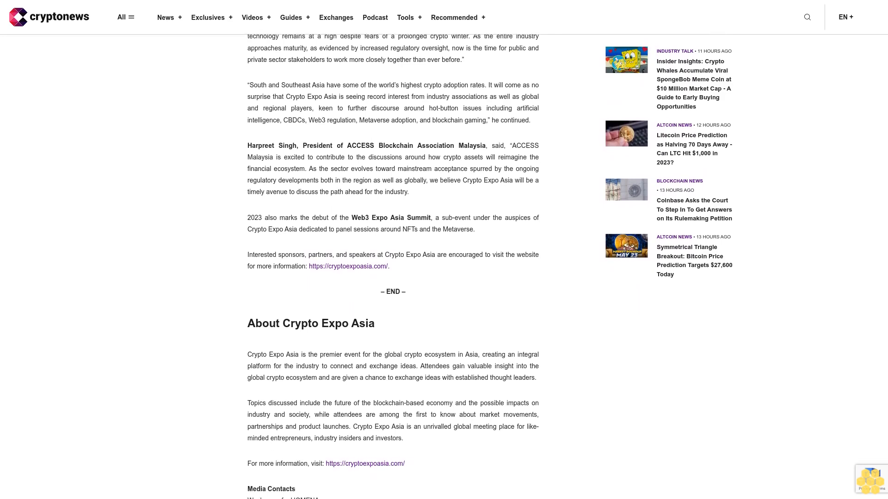
pyautogui.scroll(-3)
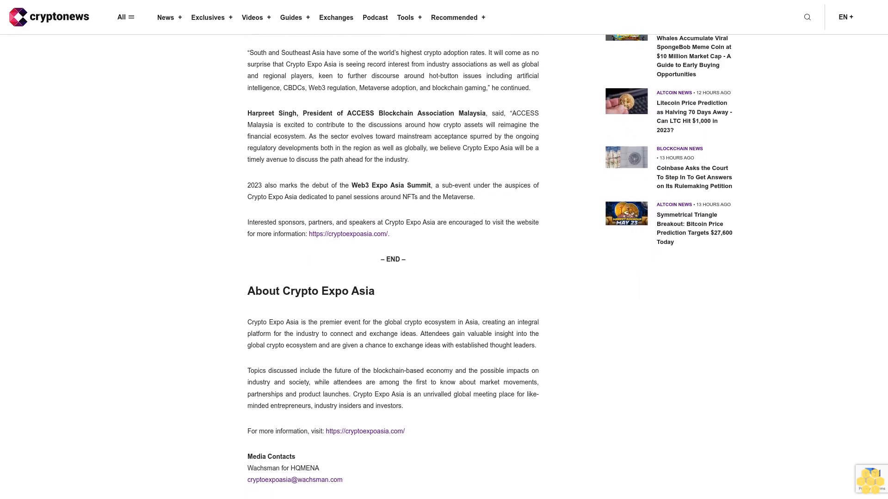
pyautogui.scroll(-3)
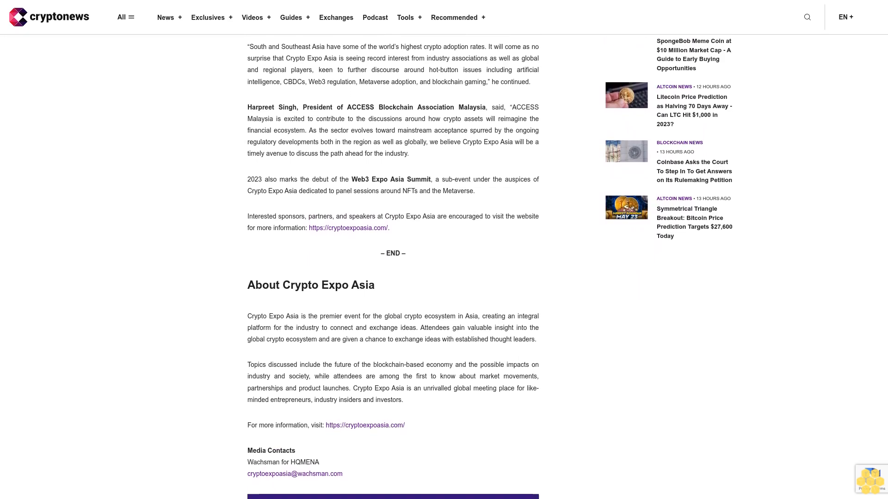